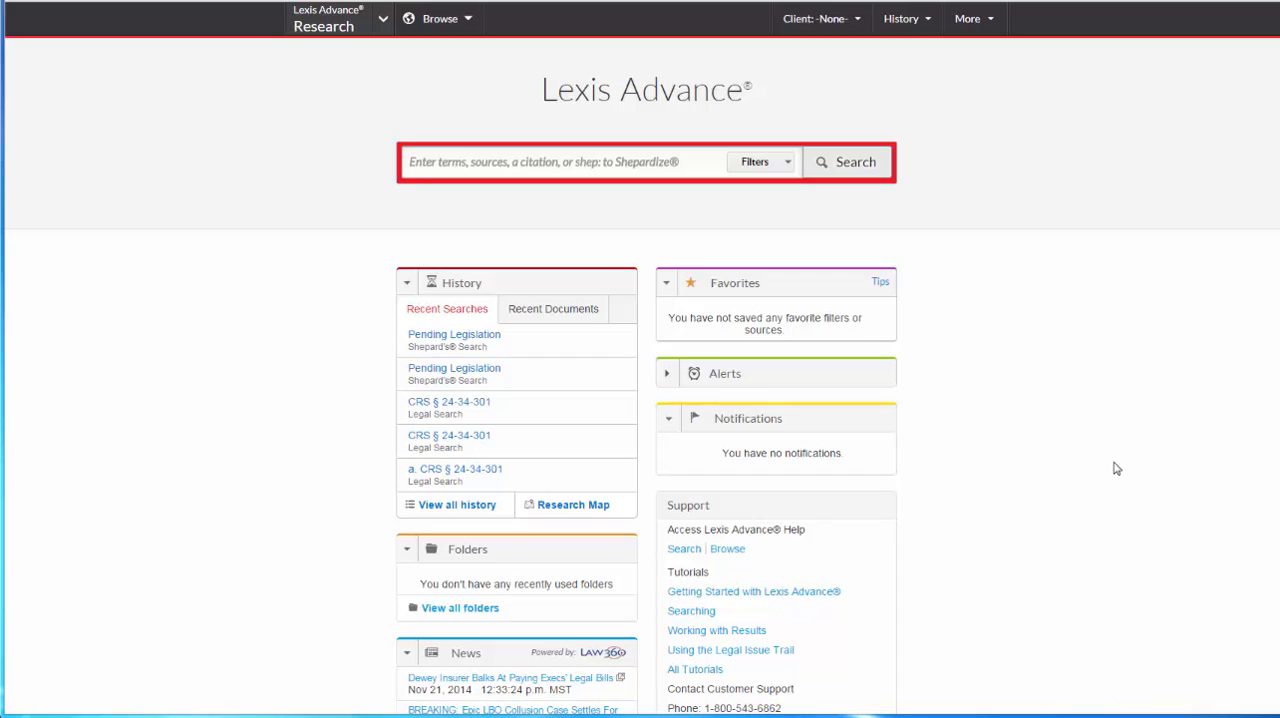
Search sources for 'colorado real estate' and open the CBA - Colorado Real Estate Practice table of contents
text(colorado real estate)
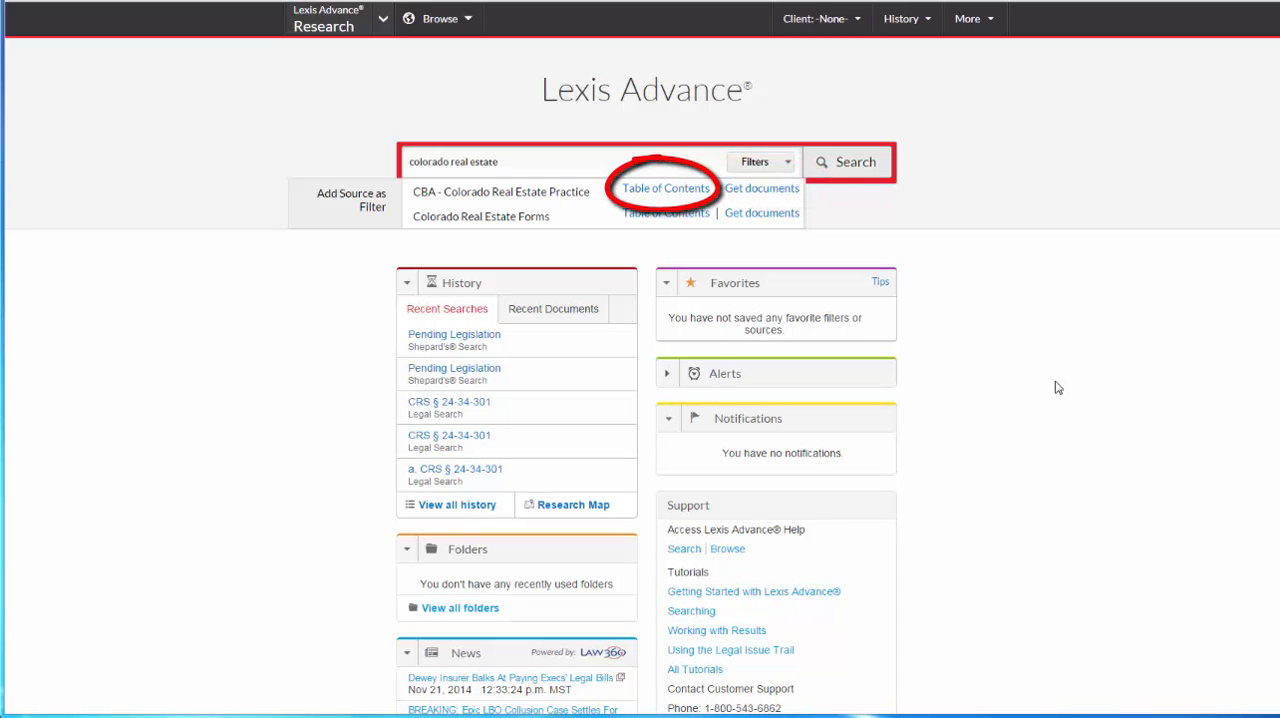
click(665, 188)
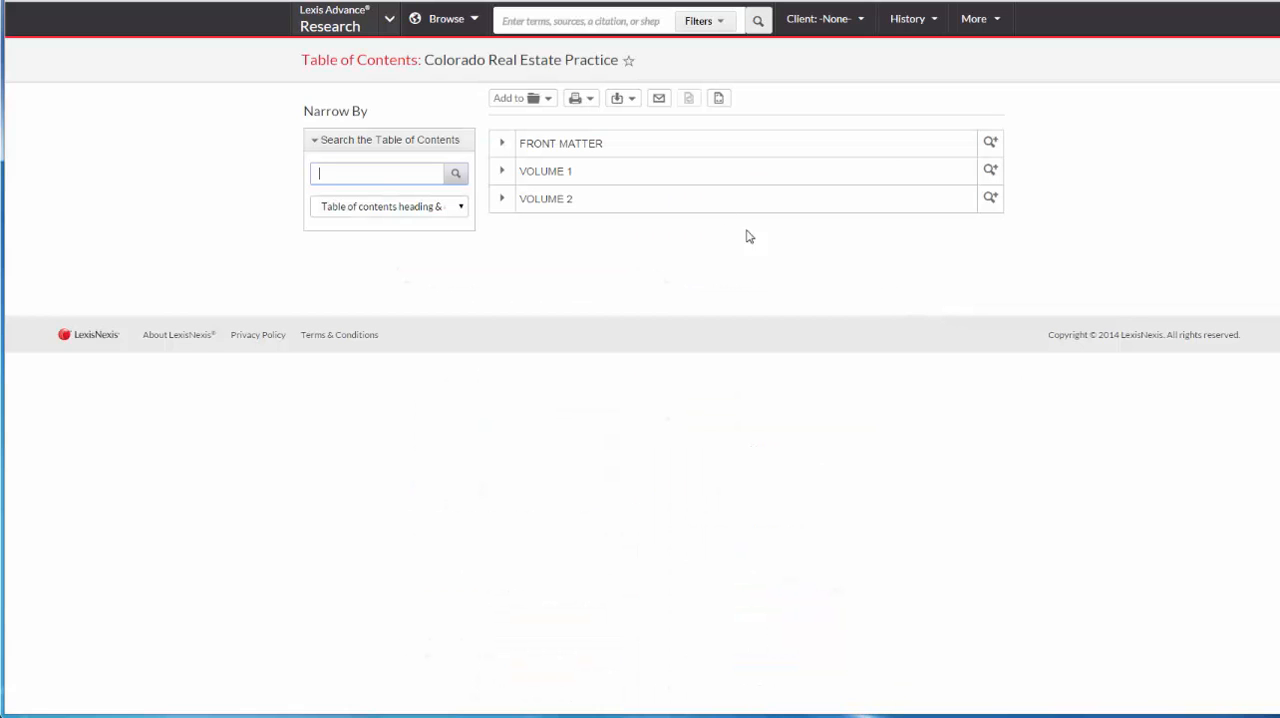
Search 'quitclaim deed' within CBA - Colorado Real Estate Practice, then return to the home page
click(502, 170)
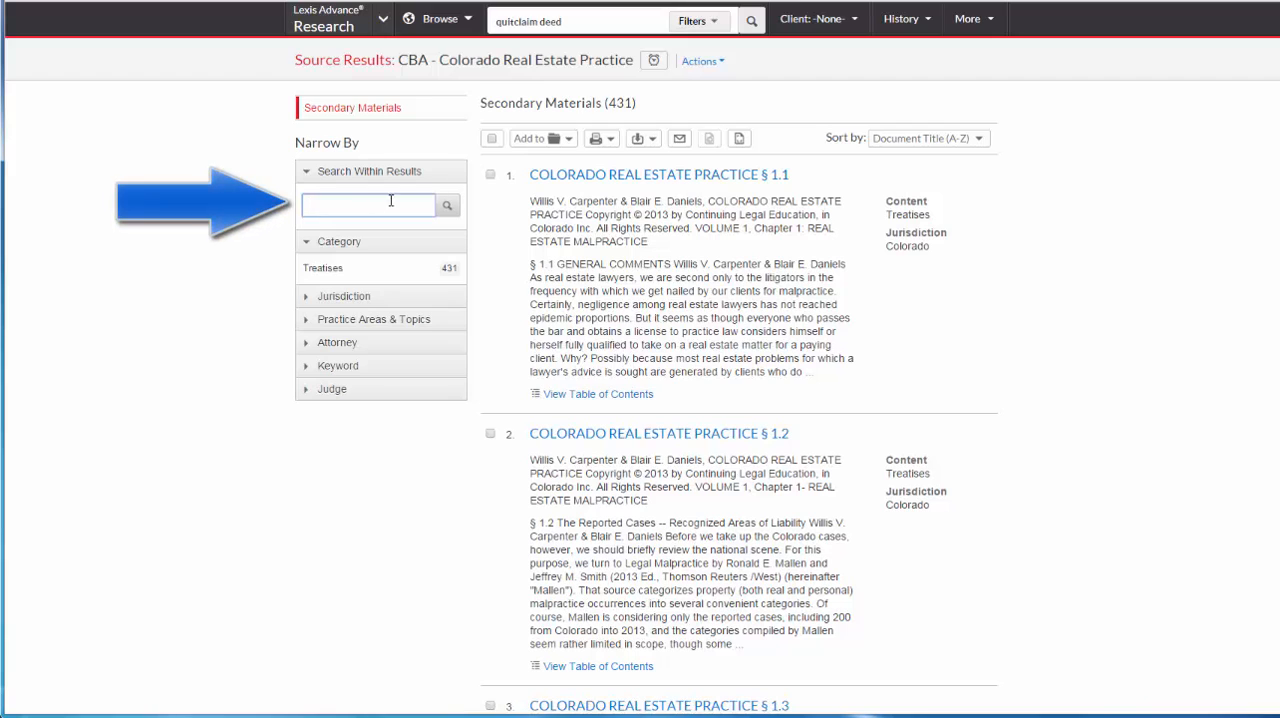
mouse_move(236, 249)
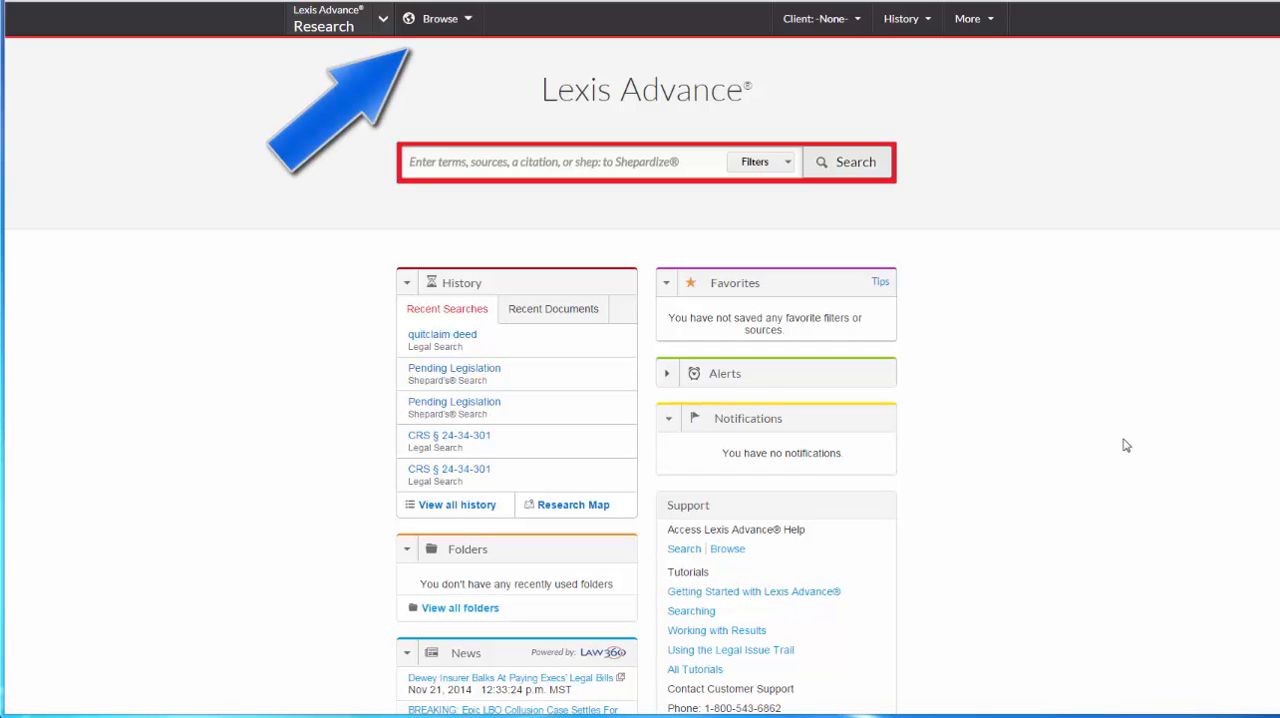
mouse_move(458, 25)
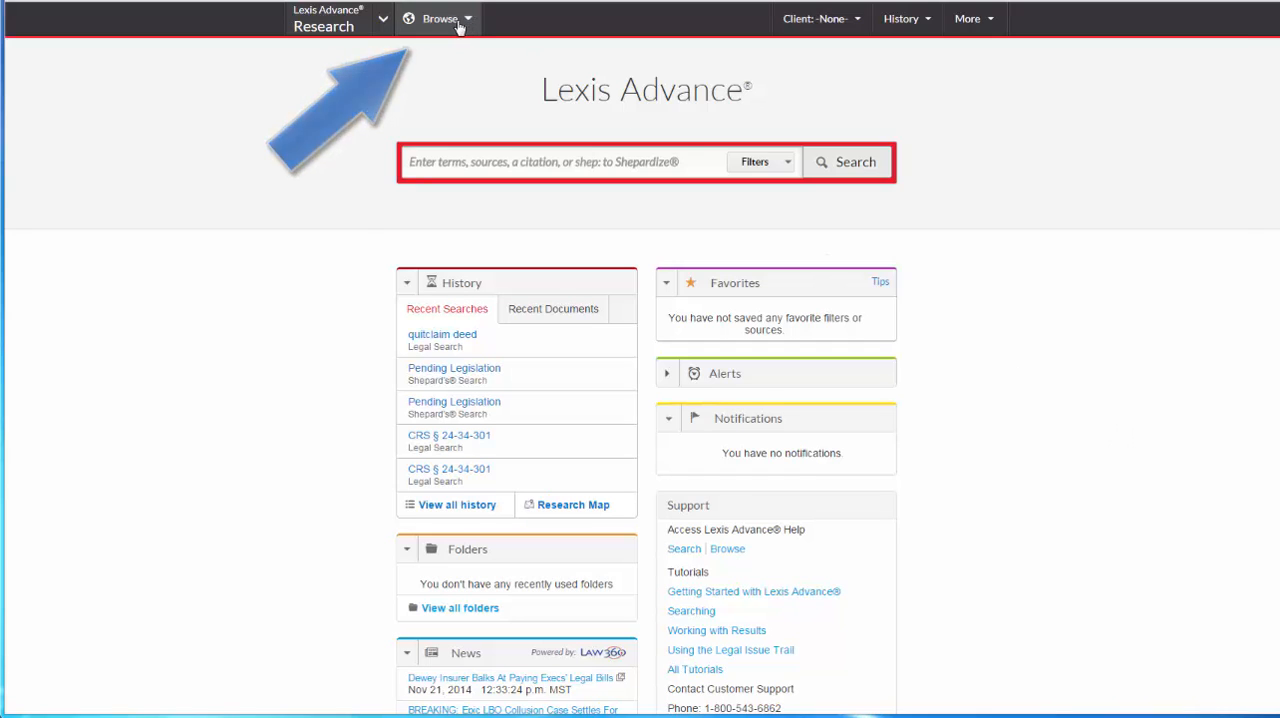
Browse sources by jurisdiction and list the Colorado sources
click(440, 18)
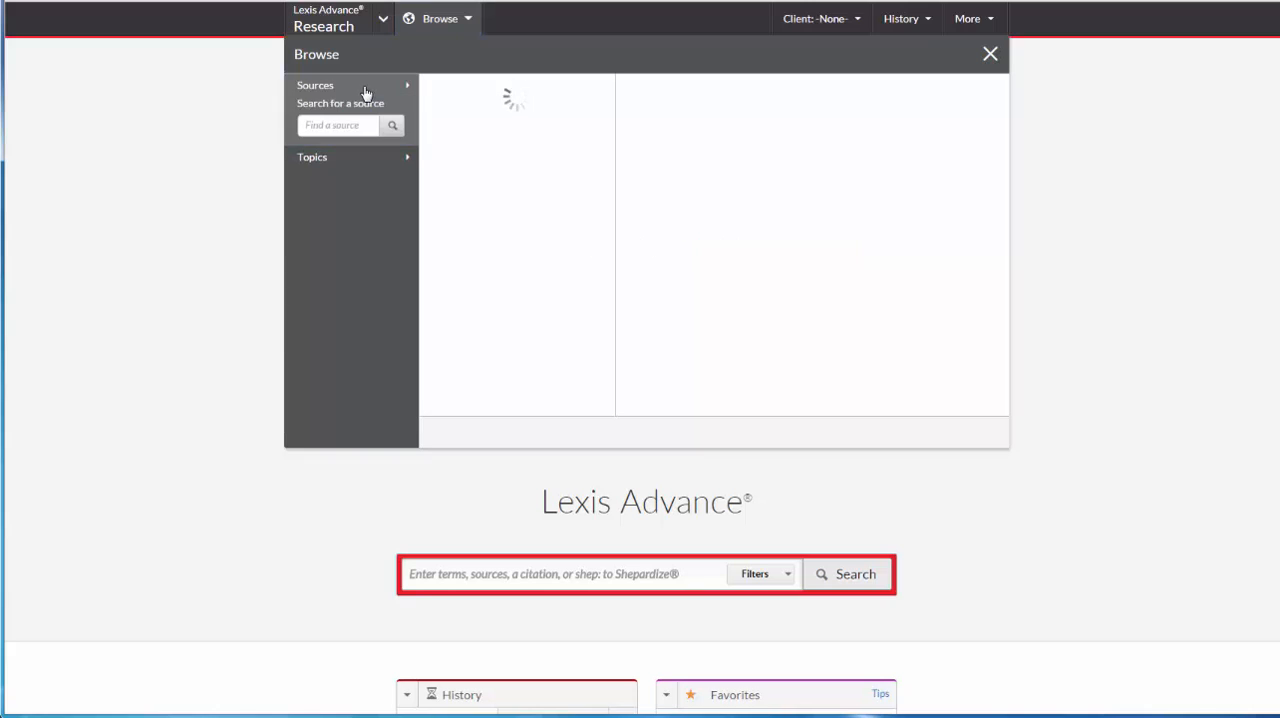
click(315, 85)
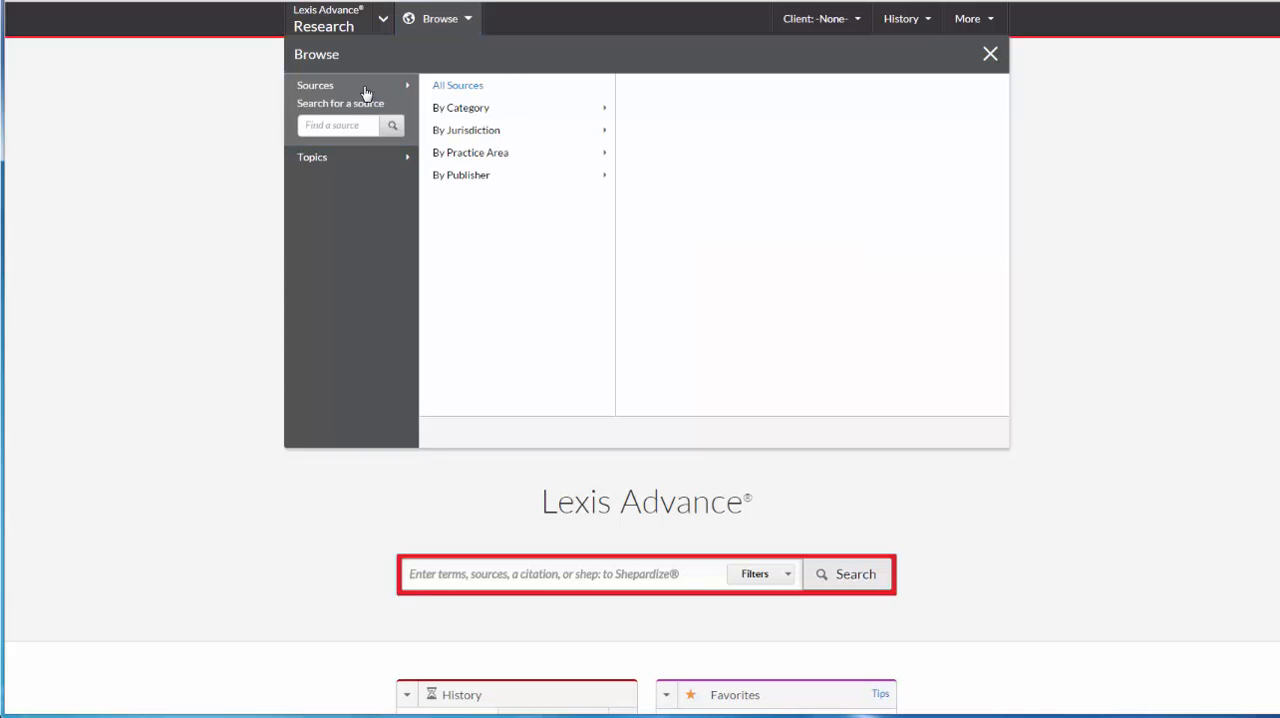
mouse_move(466, 130)
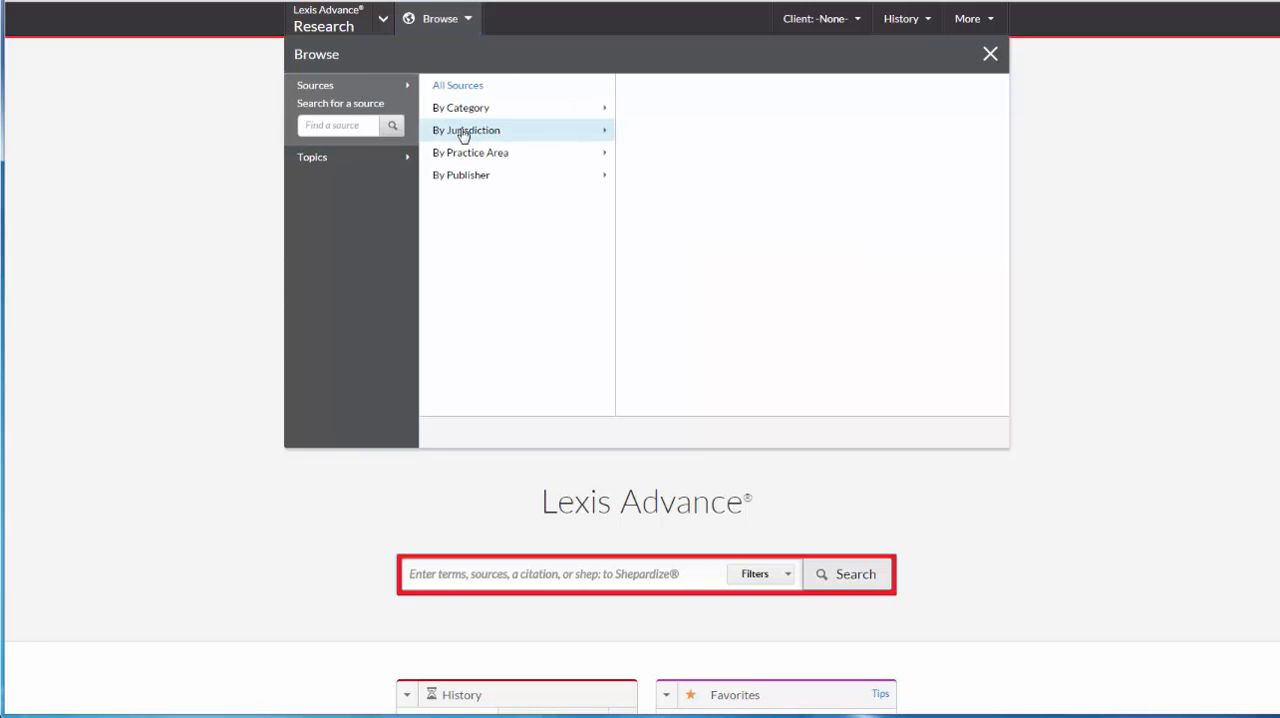
click(465, 130)
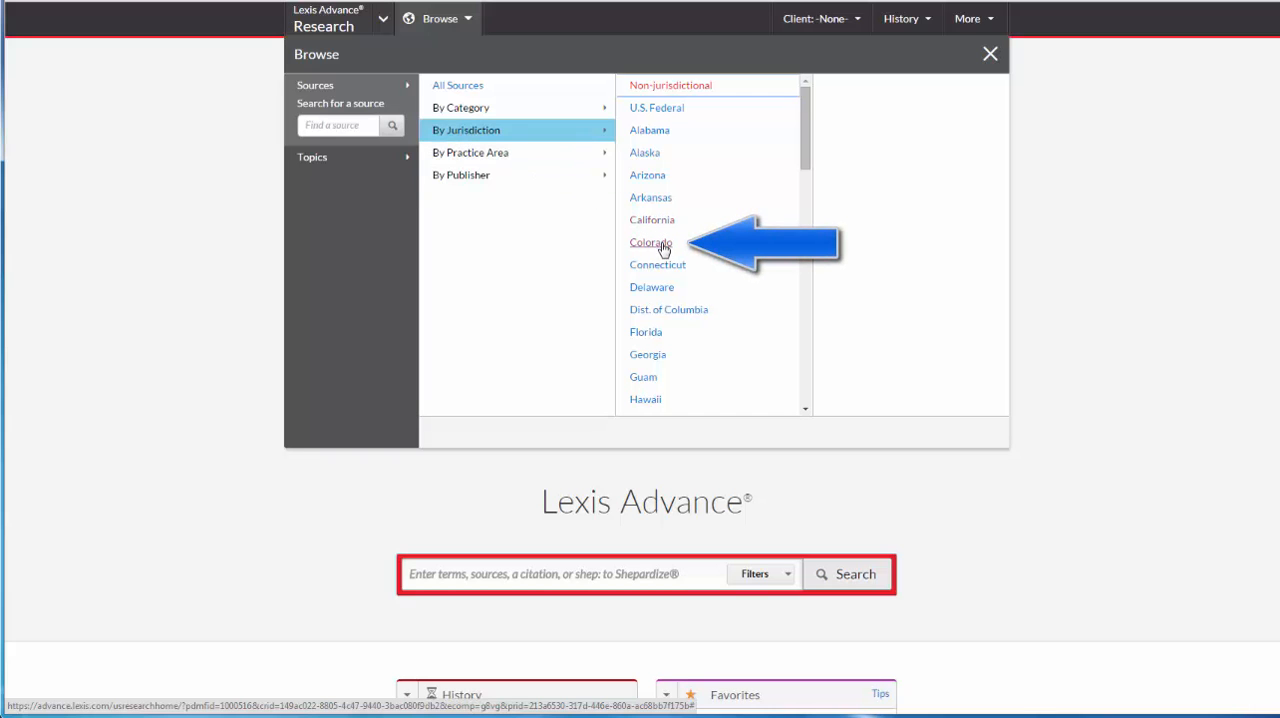
click(650, 242)
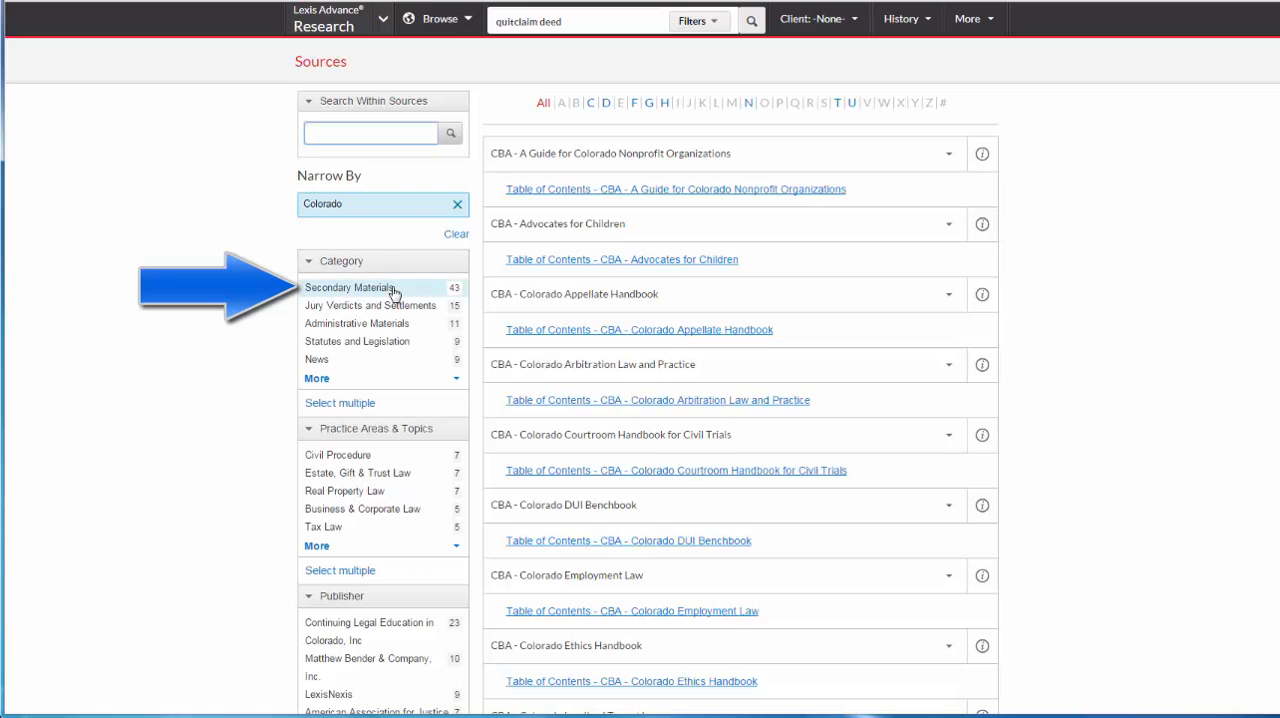
click(350, 287)
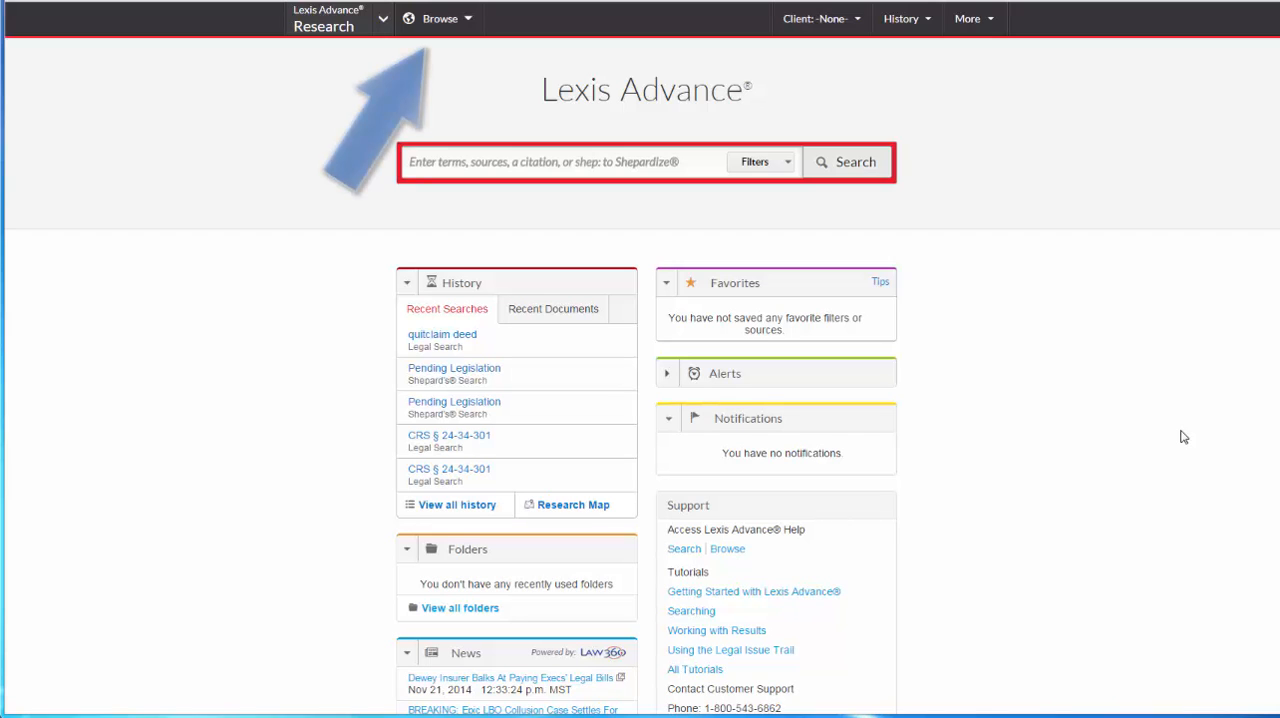
Browse sources by practice area, choose Real Property Law, and filter to Secondary Materials
click(440, 18)
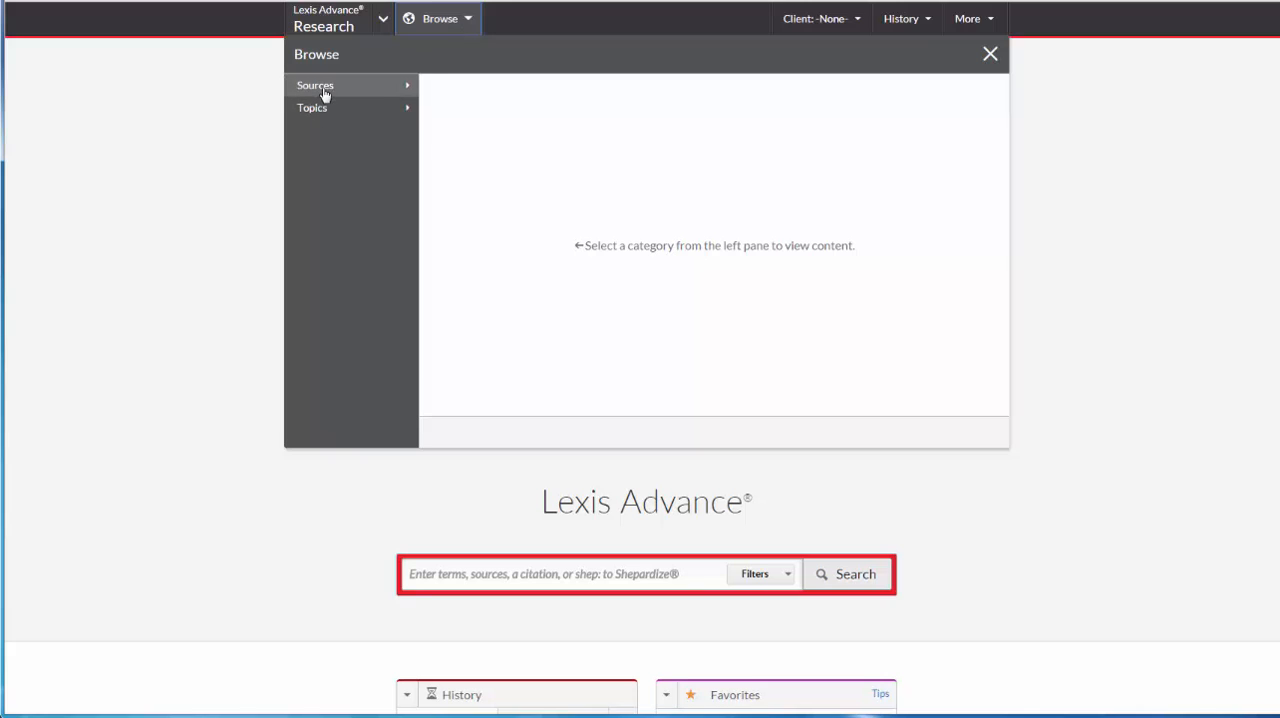
click(315, 85)
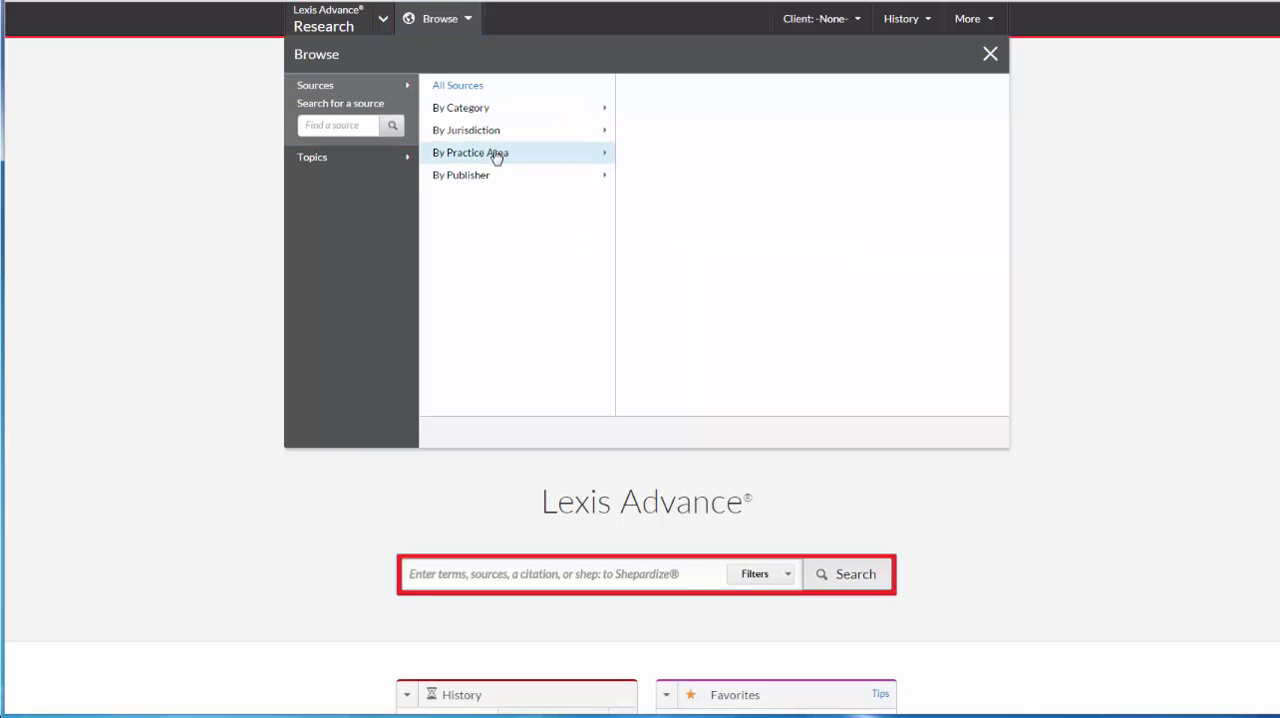
click(470, 152)
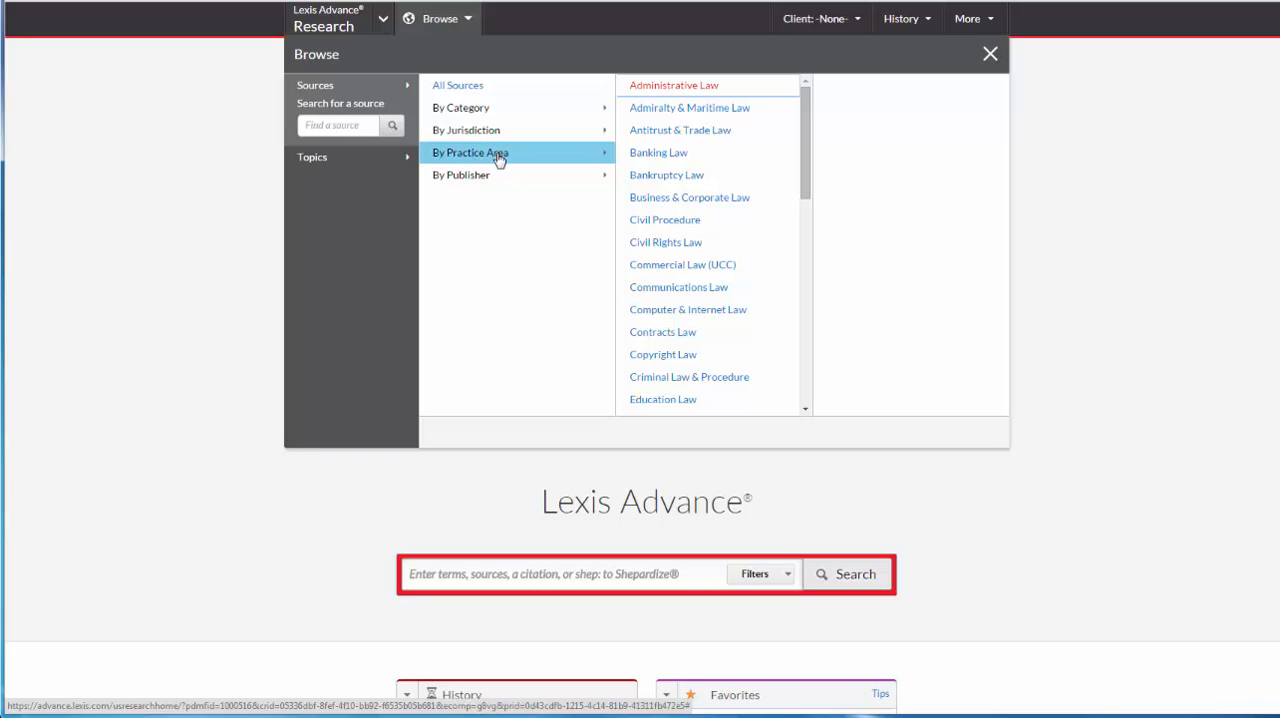
mouse_move(805, 150)
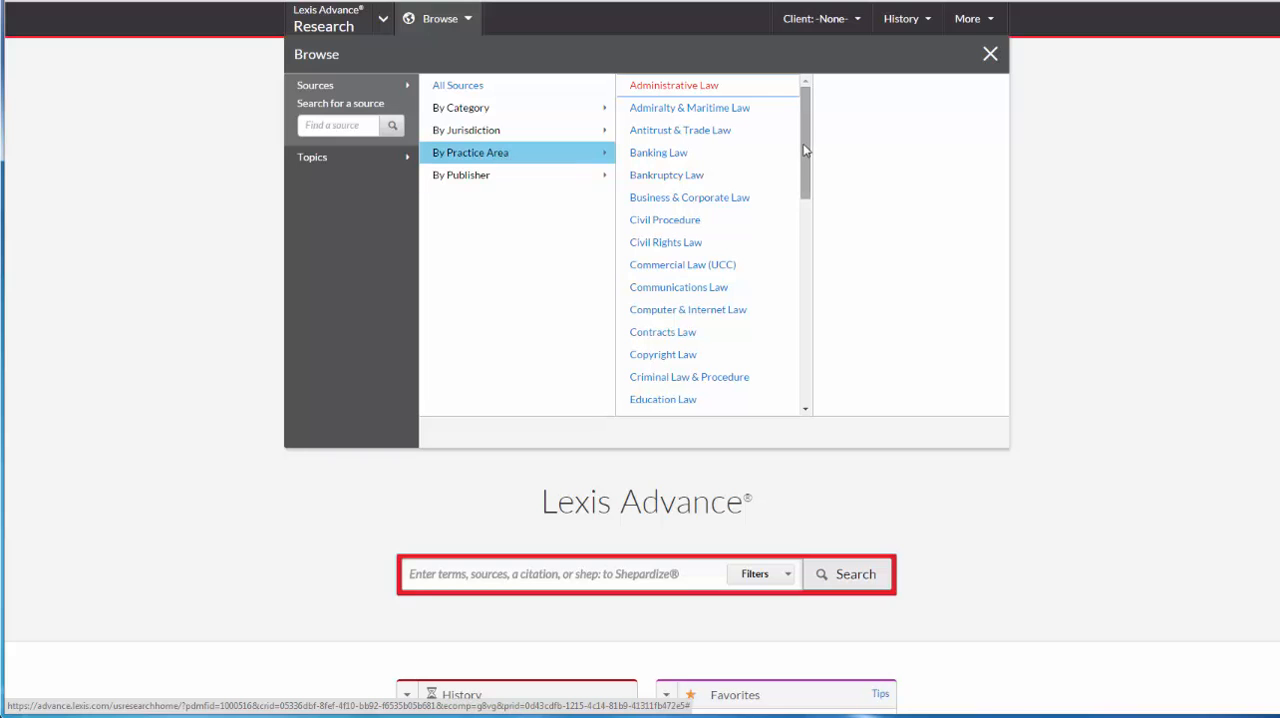
scroll(down, 3)
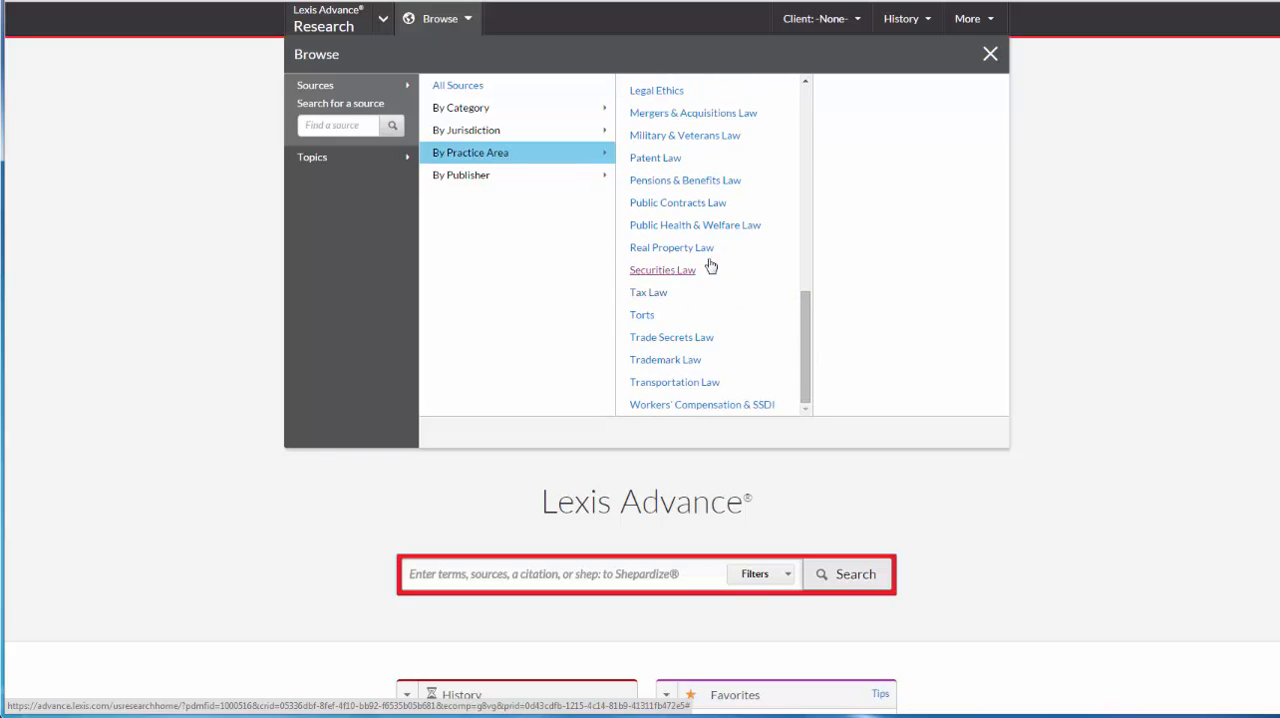
click(671, 247)
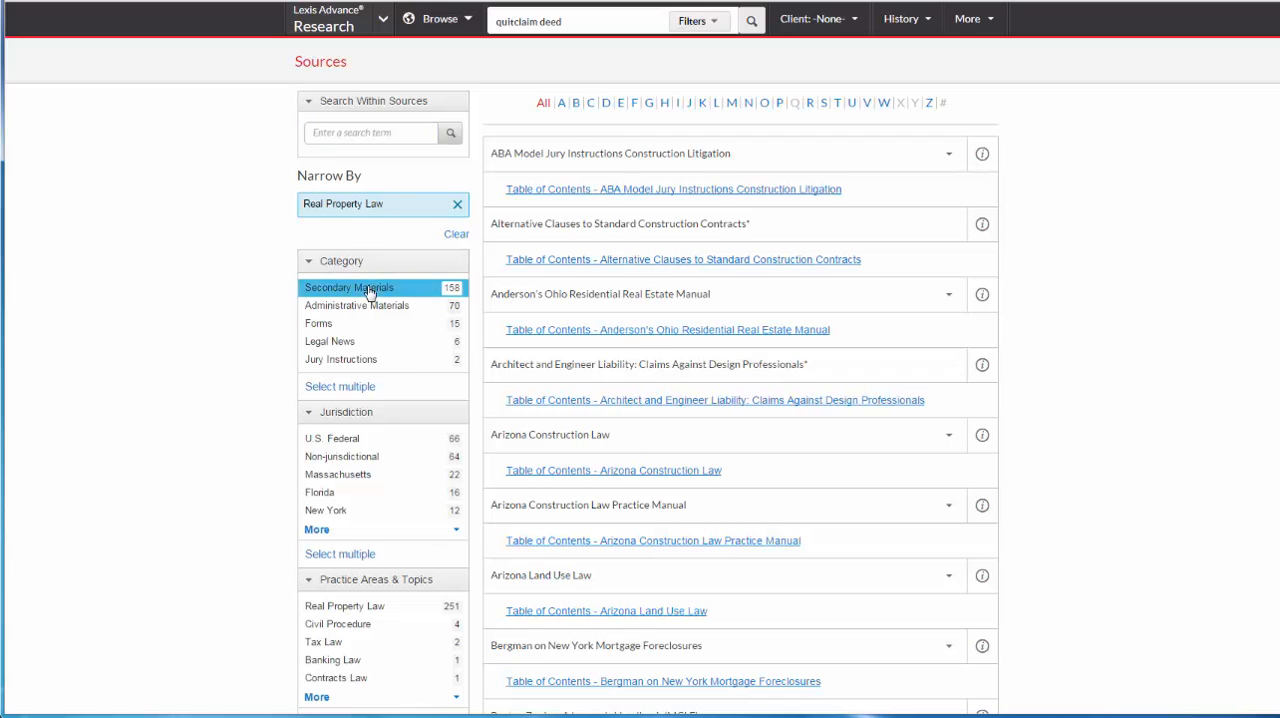
click(348, 287)
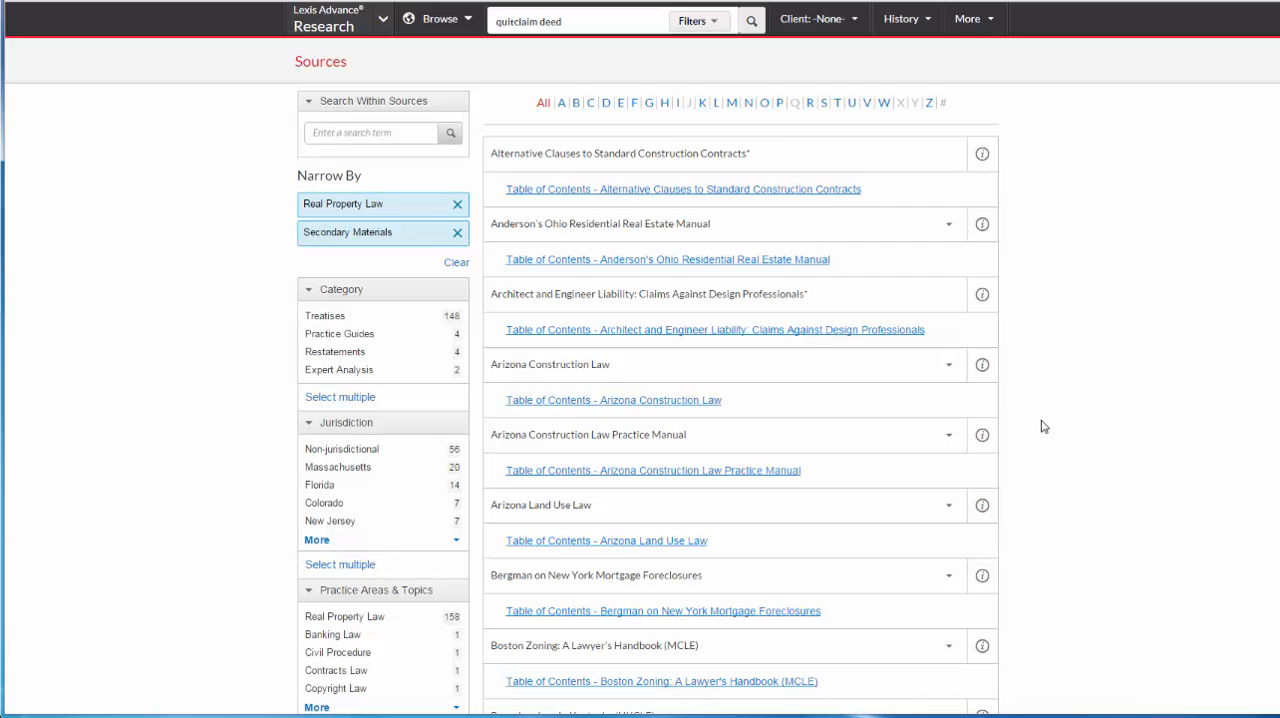
mouse_move(378, 490)
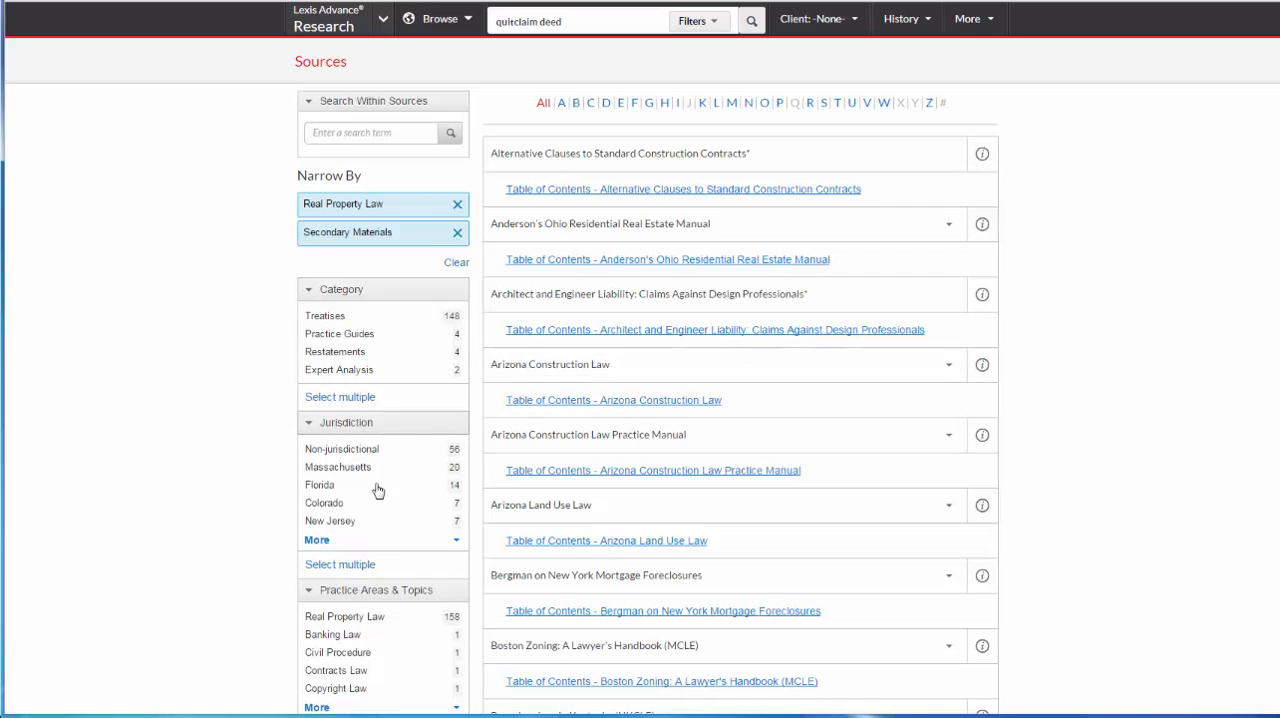